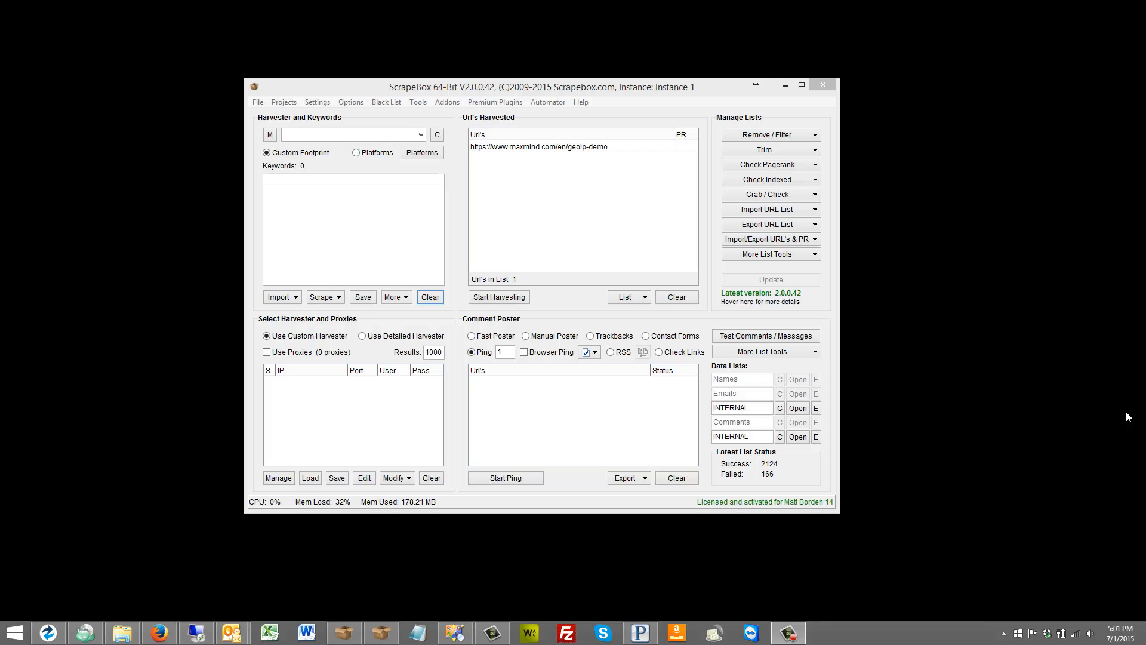
Step: Review the list of available add-ons and their versions from the Addons menu
click(446, 102)
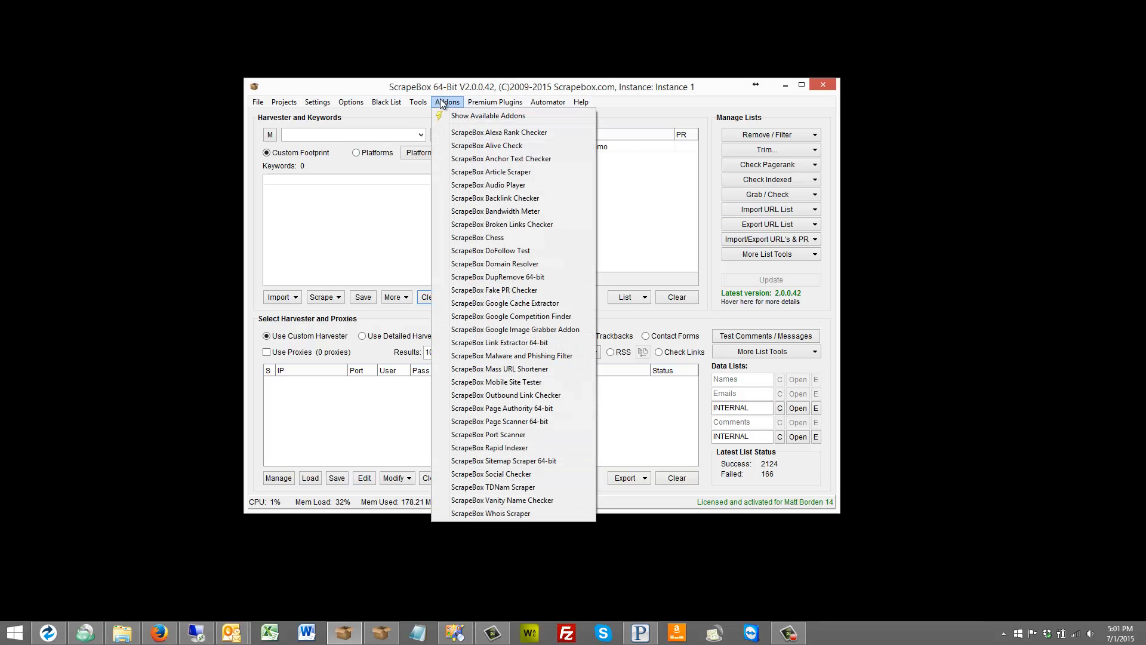
click(488, 115)
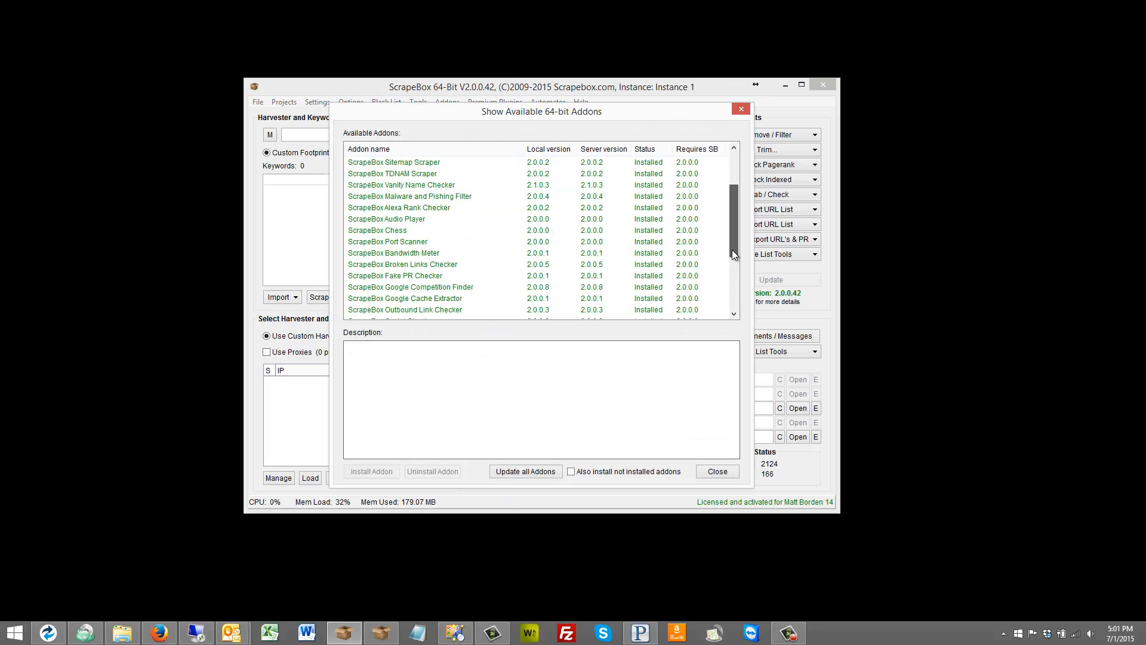
scroll(down, 3)
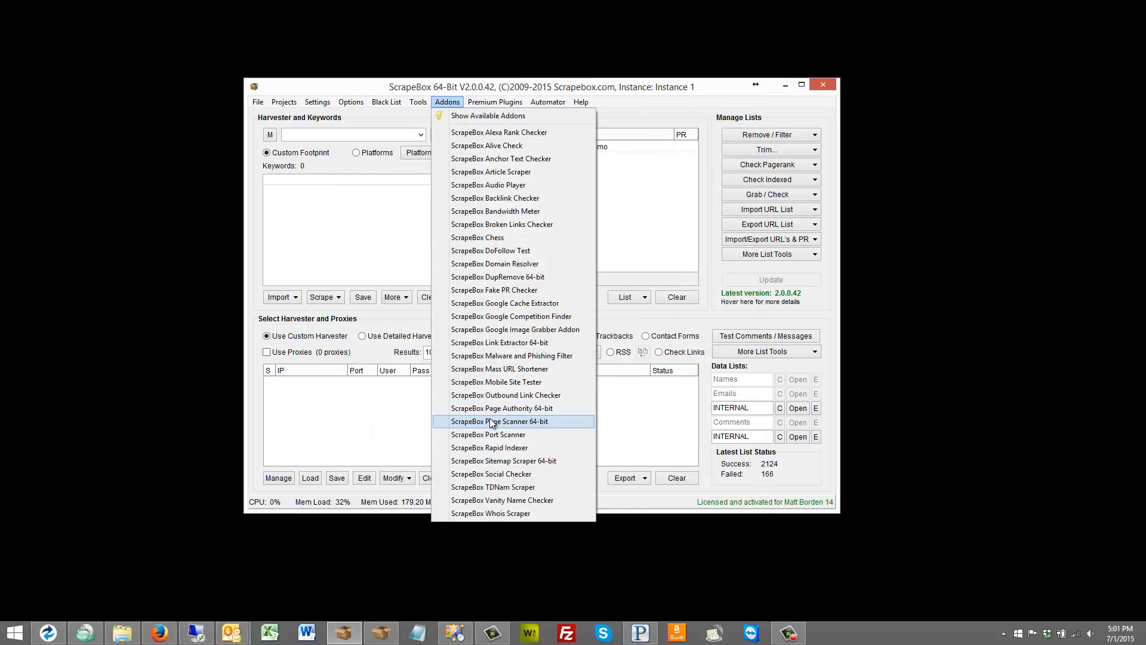
mouse_move(498, 382)
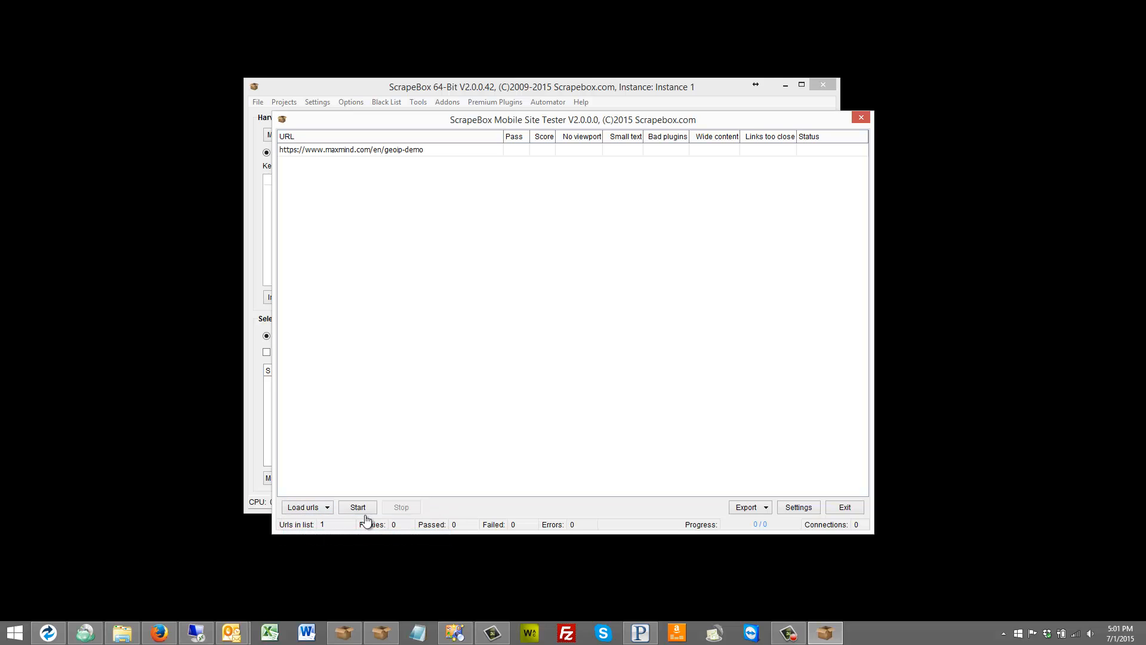
Step: Start the mobile-friendliness analysis on the geoip-demo URL
click(357, 507)
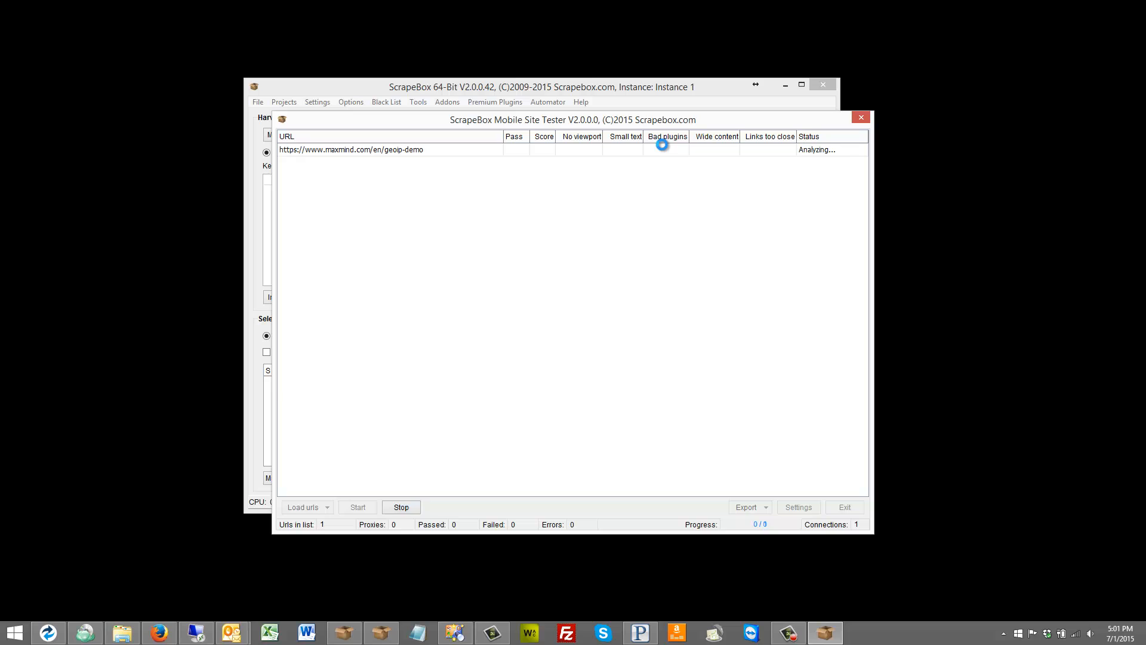
mouse_move(540, 184)
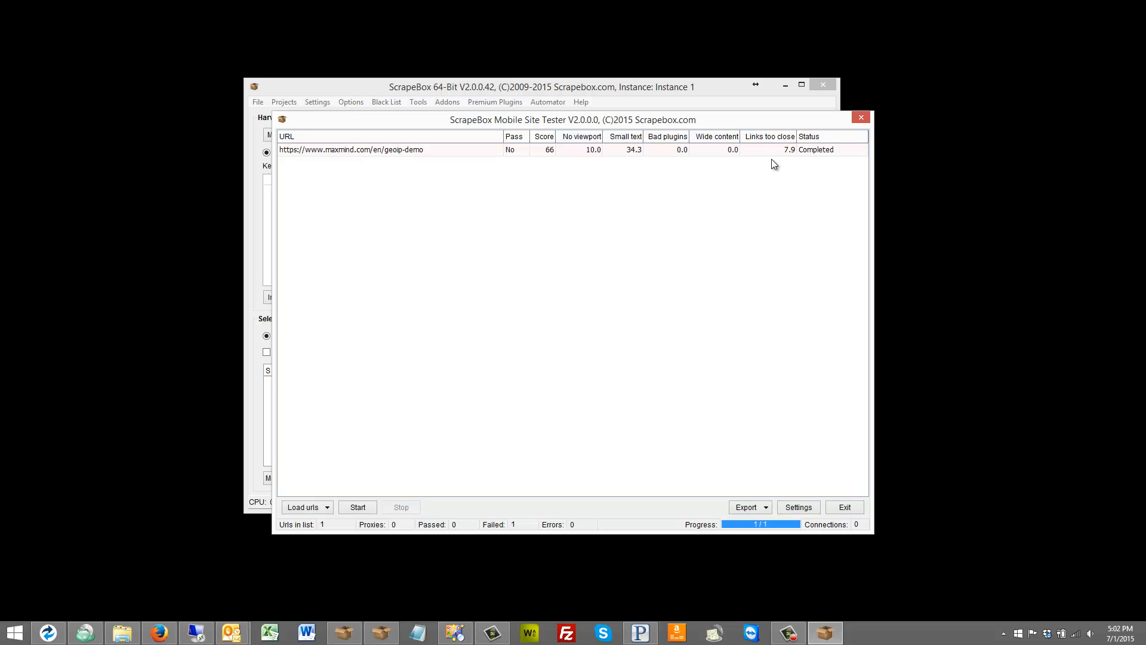
mouse_move(680, 184)
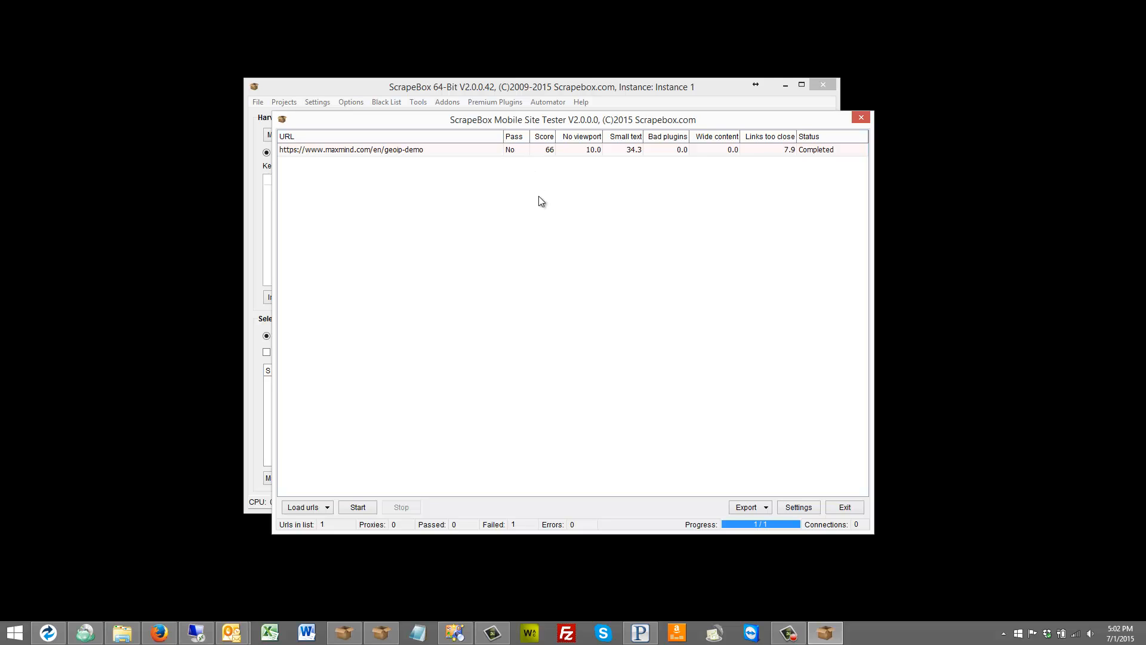
mouse_move(560, 258)
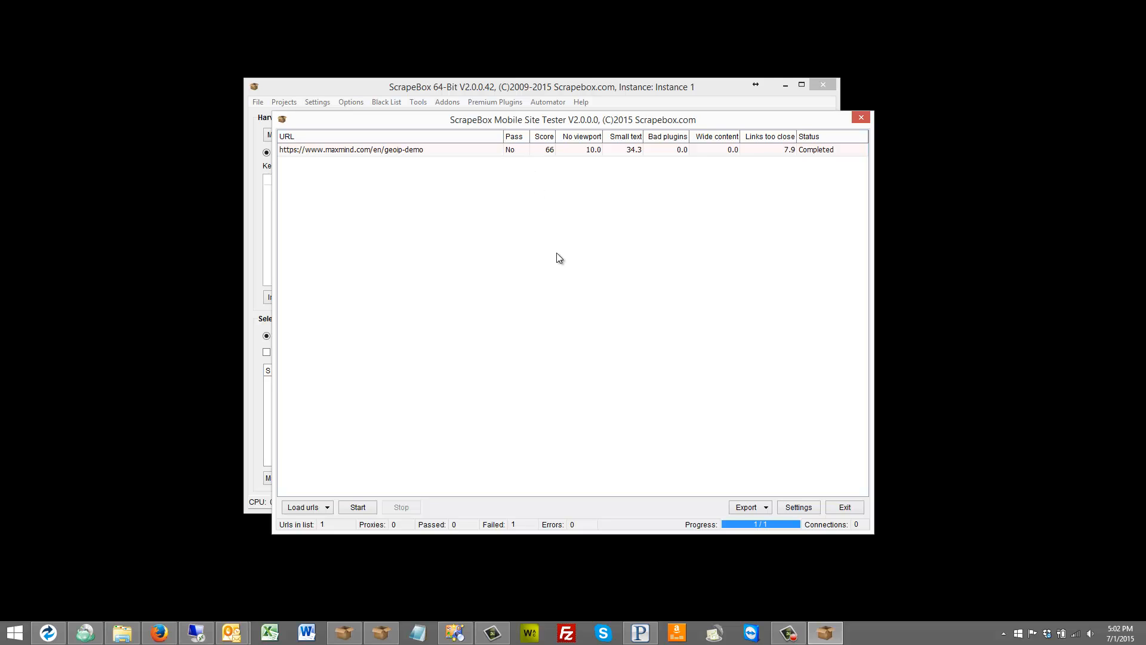
mouse_move(551, 276)
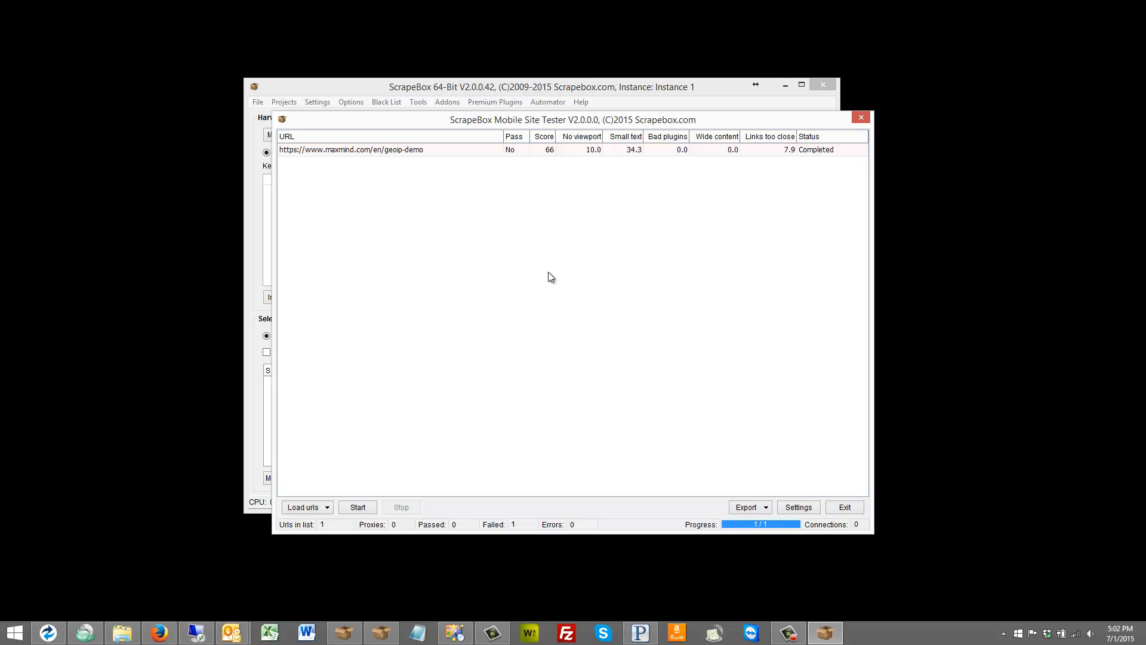
mouse_move(569, 167)
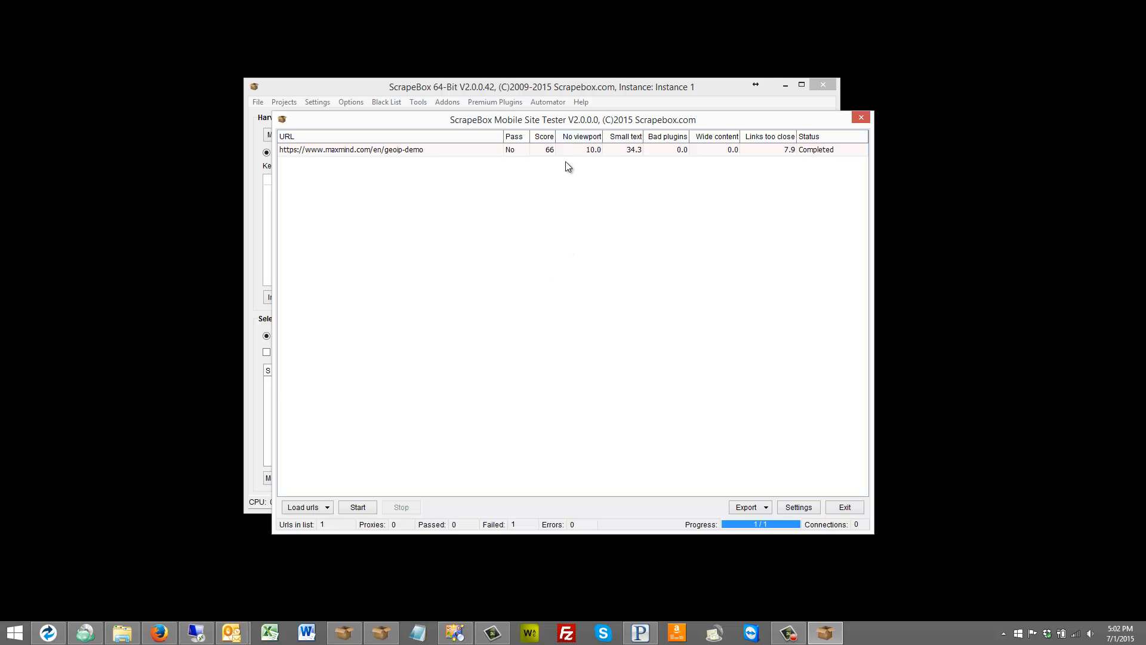
mouse_move(585, 206)
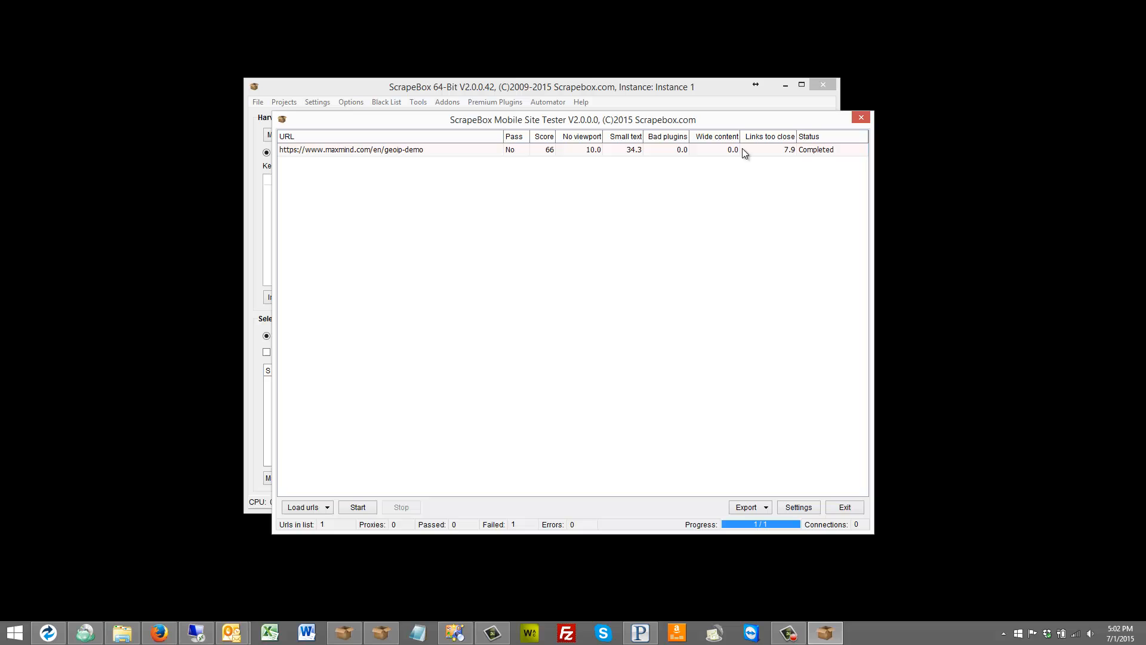
mouse_move(716, 264)
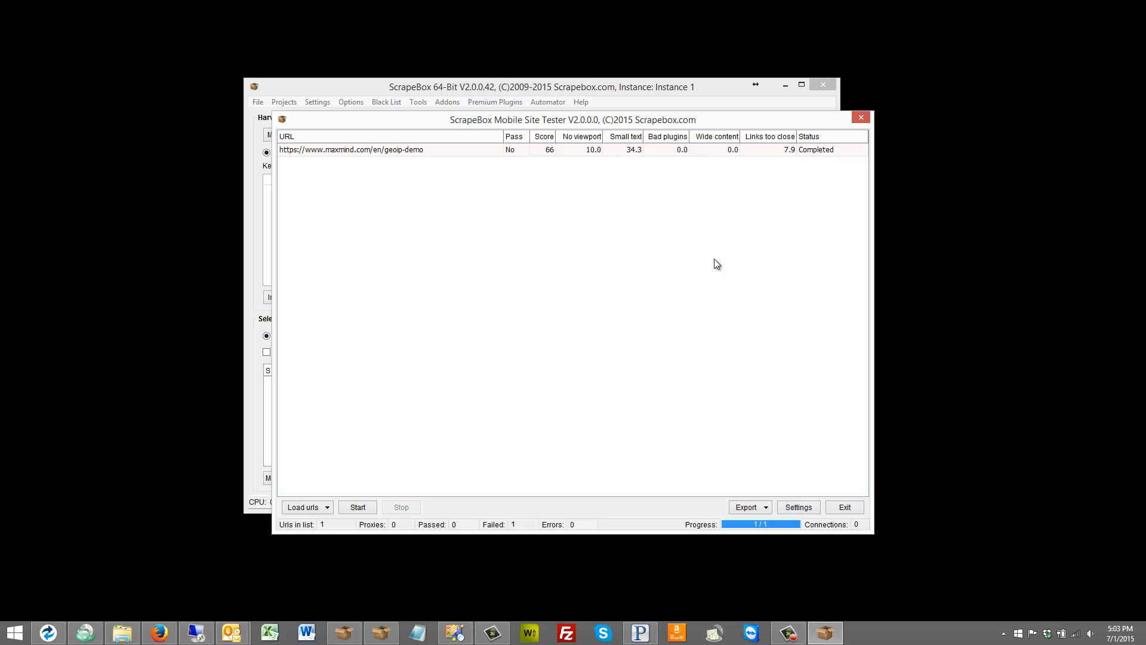
mouse_move(719, 241)
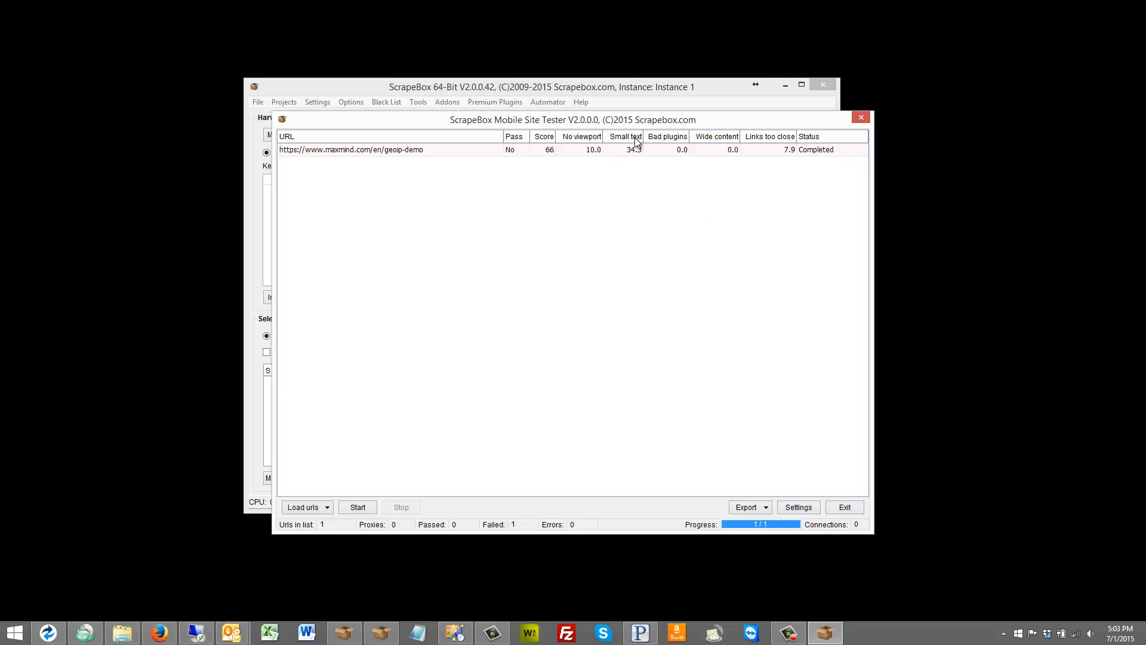
mouse_move(608, 197)
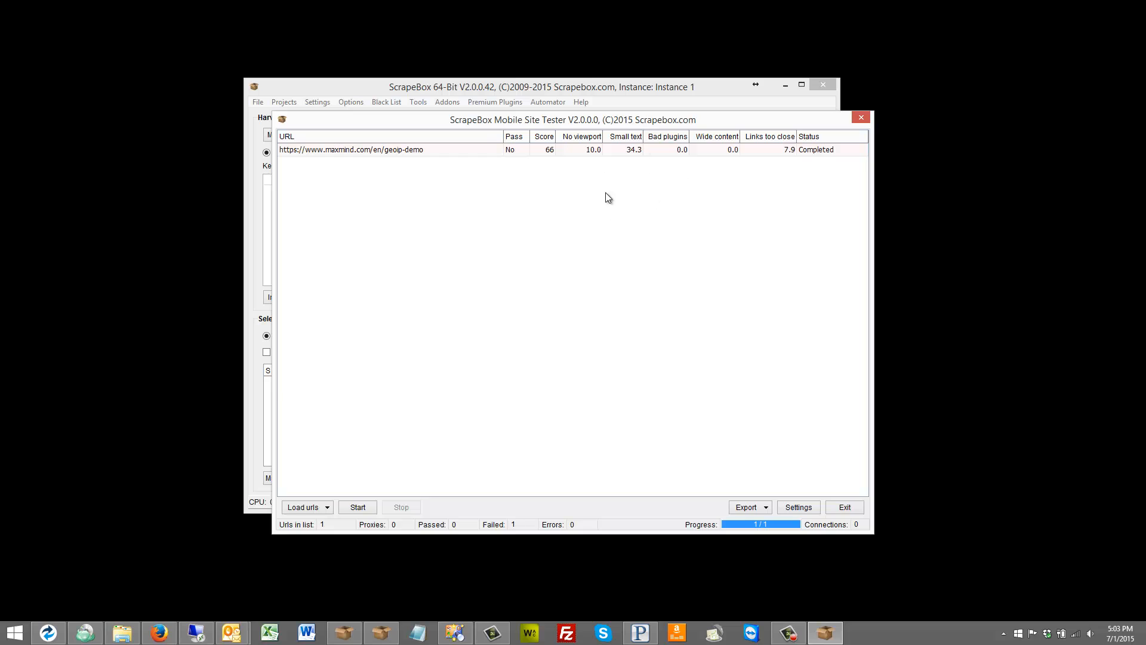
mouse_move(655, 249)
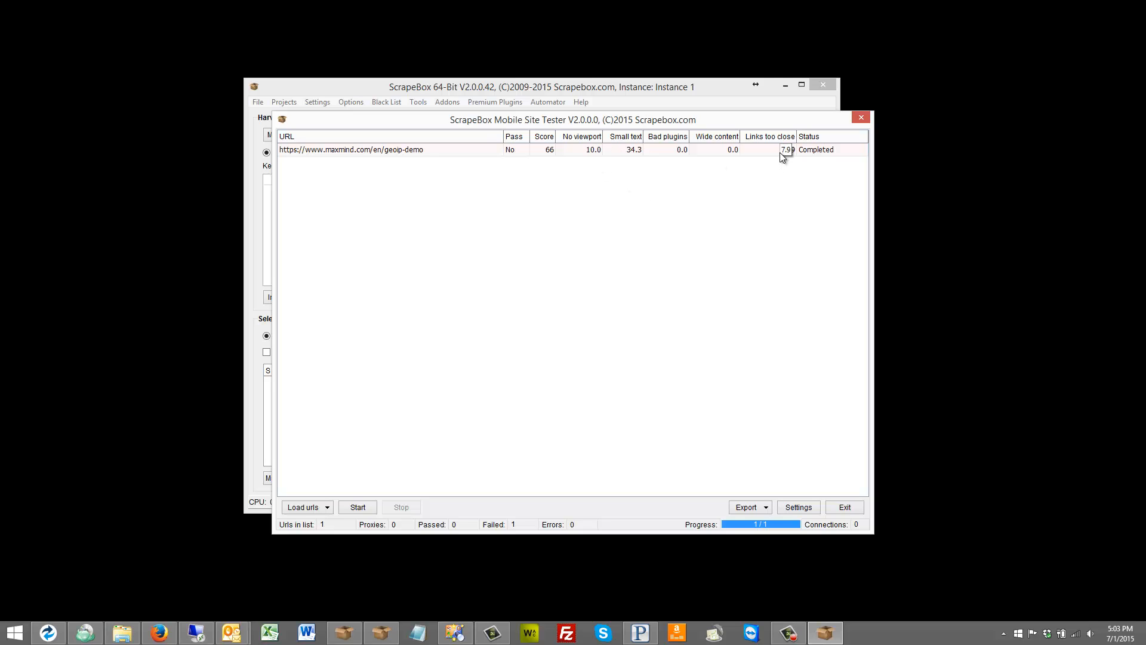
mouse_move(369, 263)
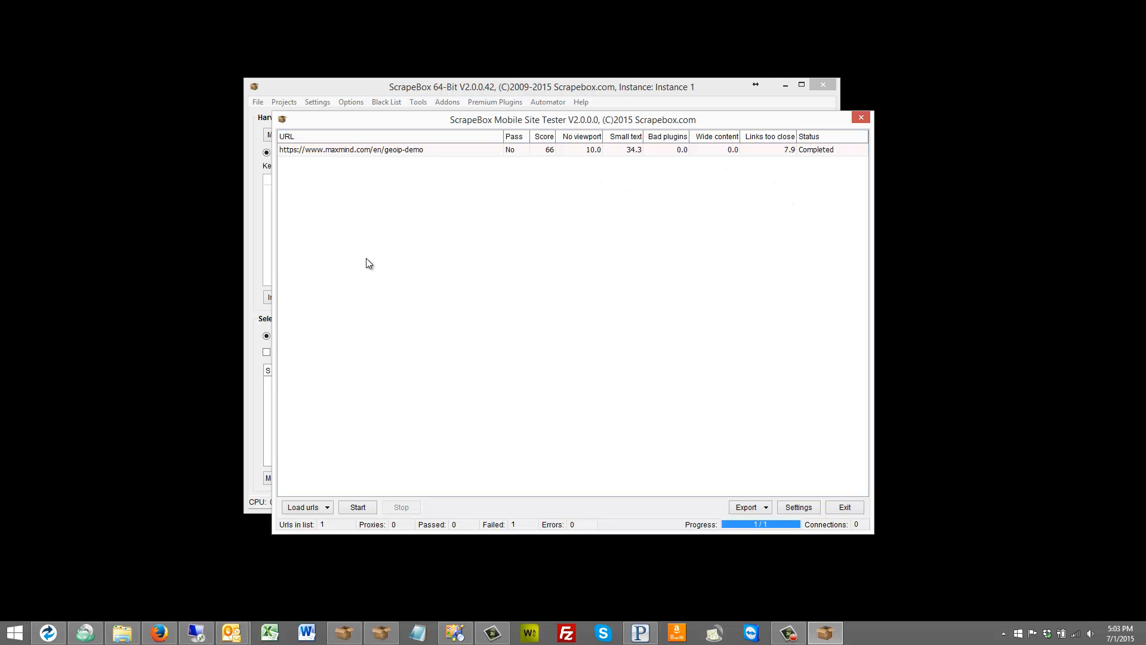
mouse_move(358, 318)
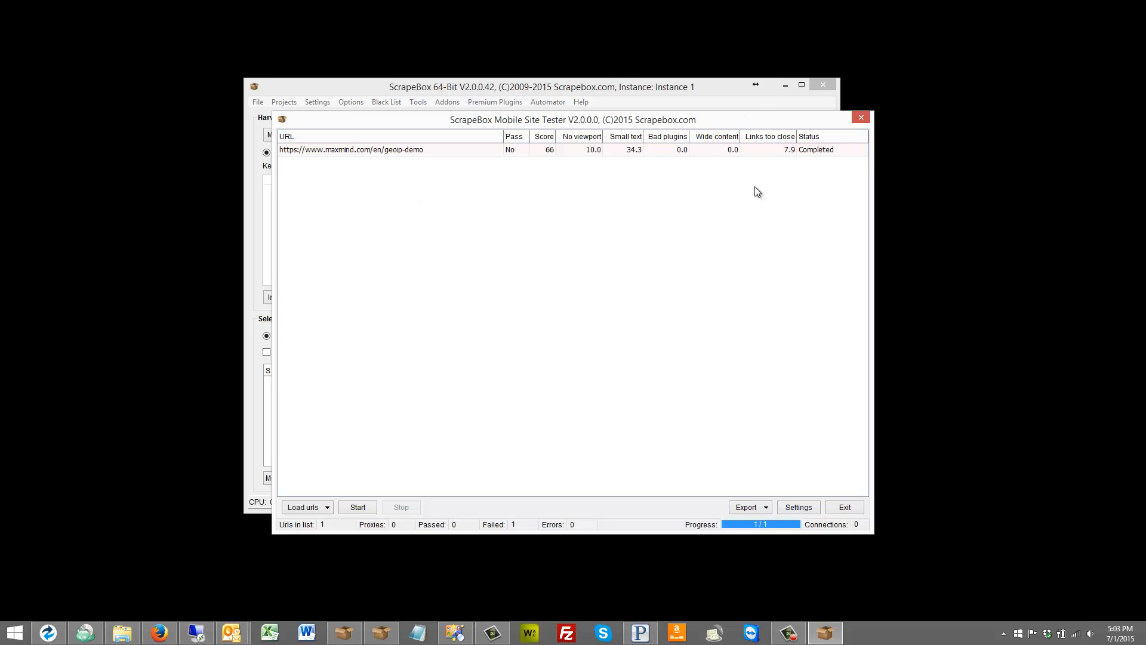
mouse_move(605, 166)
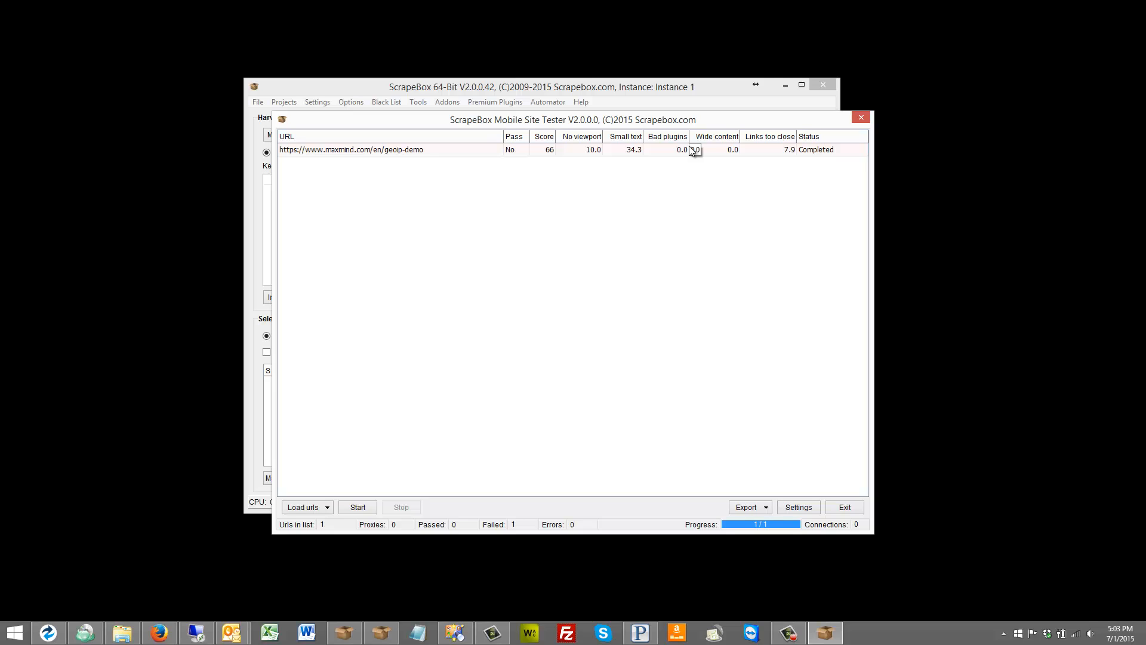
mouse_move(689, 274)
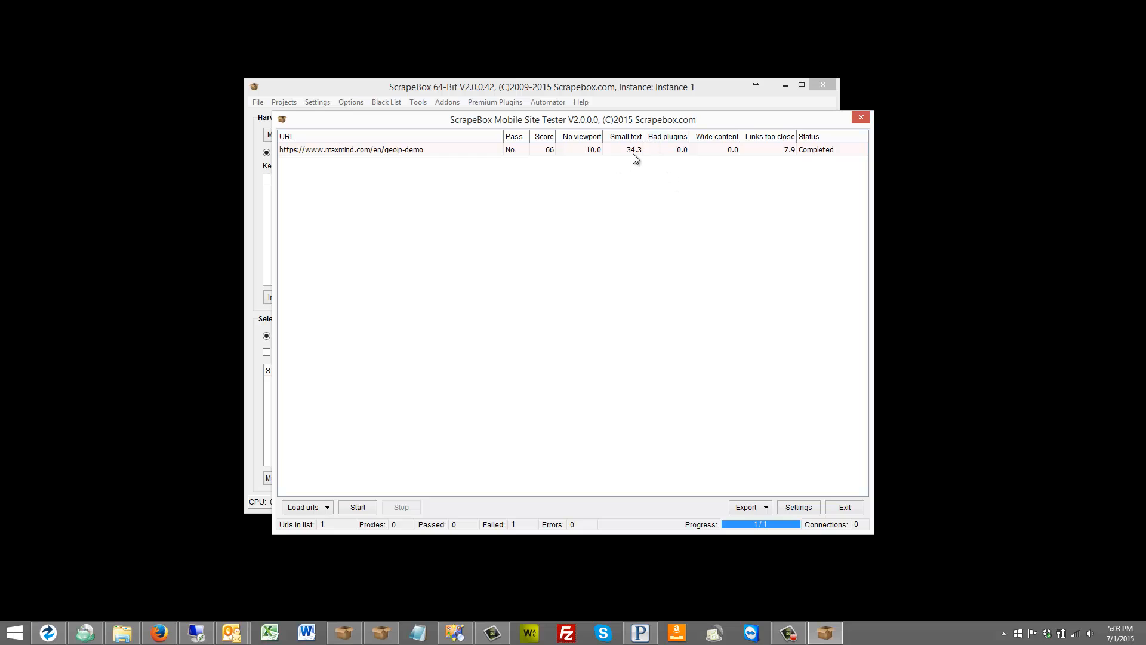
mouse_move(798, 136)
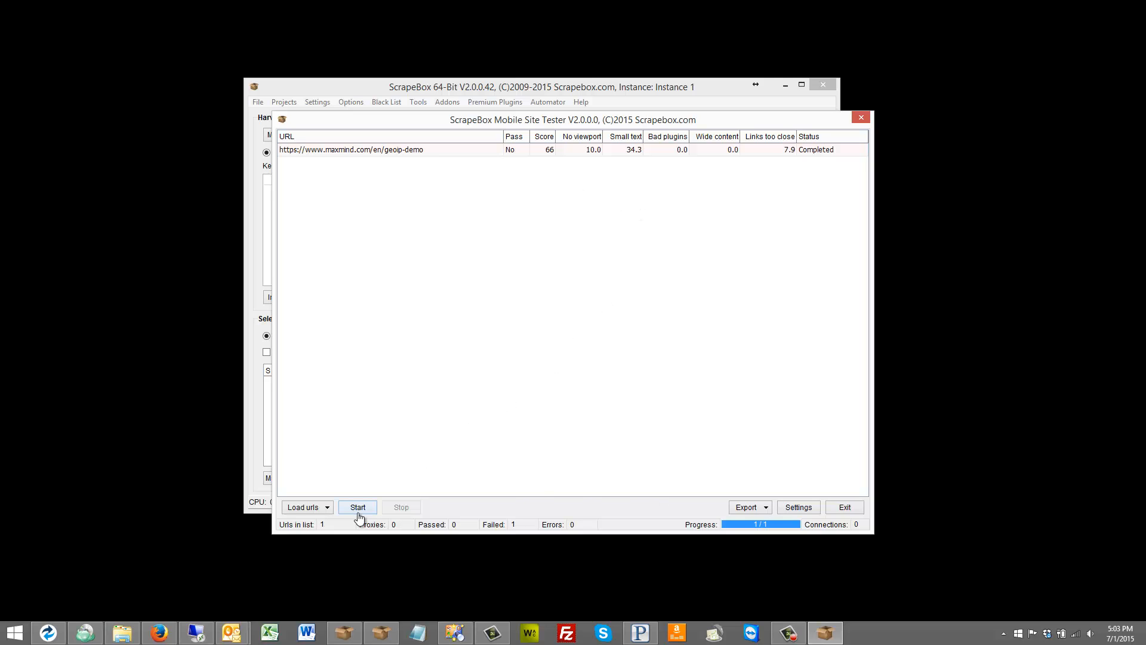
Step: Show the export options for the completed mobile test results
click(746, 507)
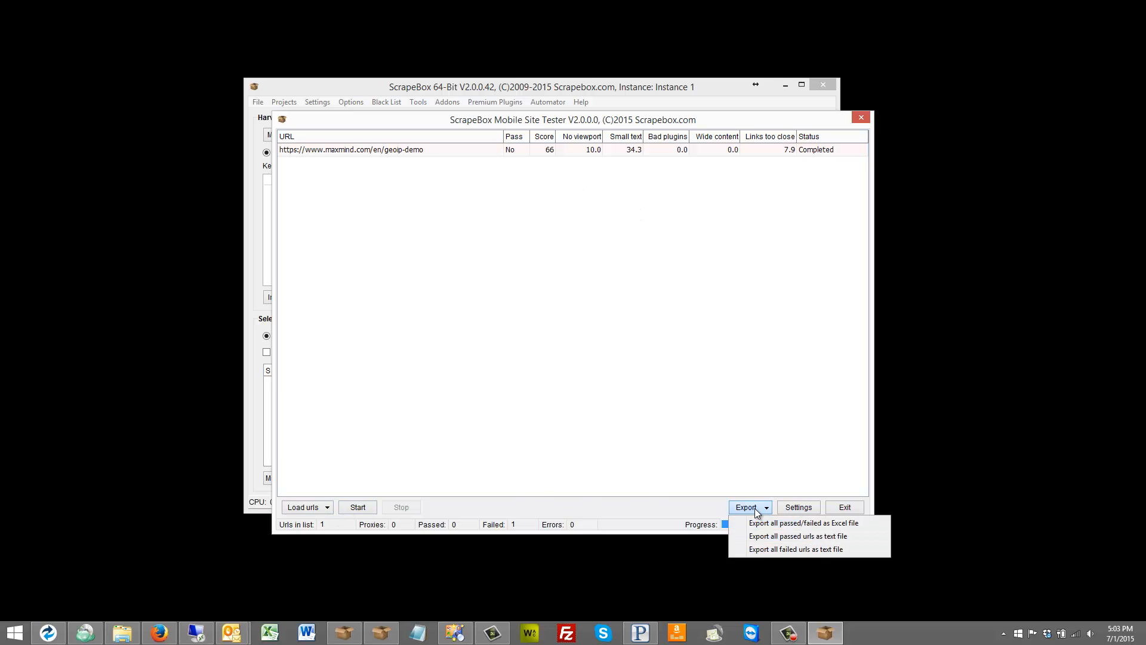
mouse_move(779, 527)
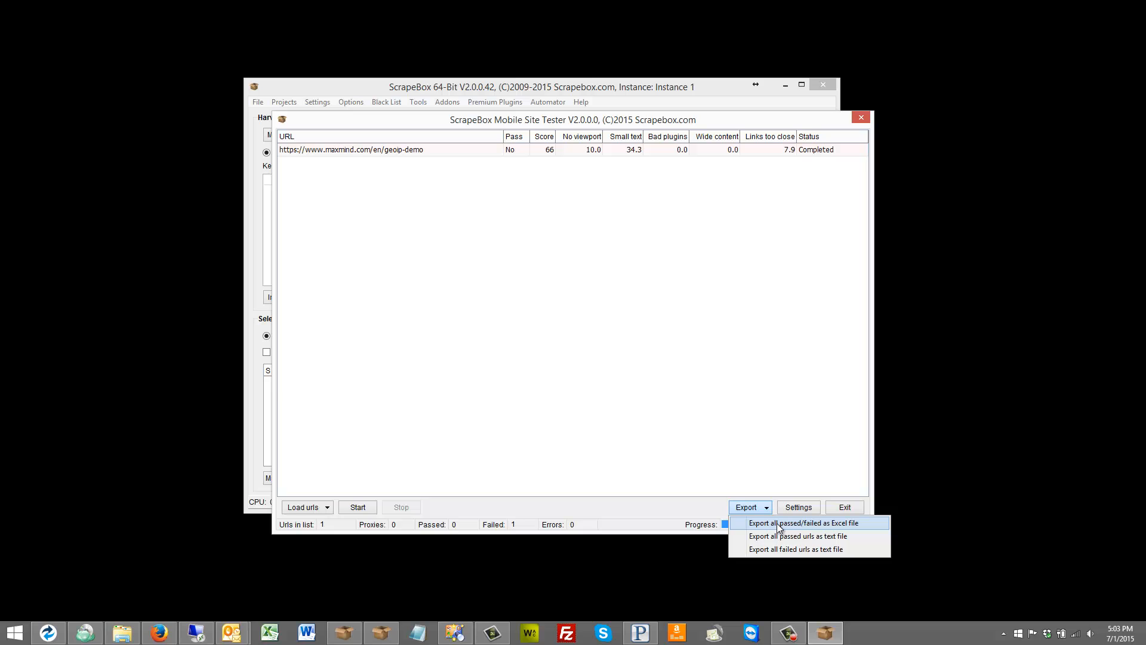
mouse_move(799, 537)
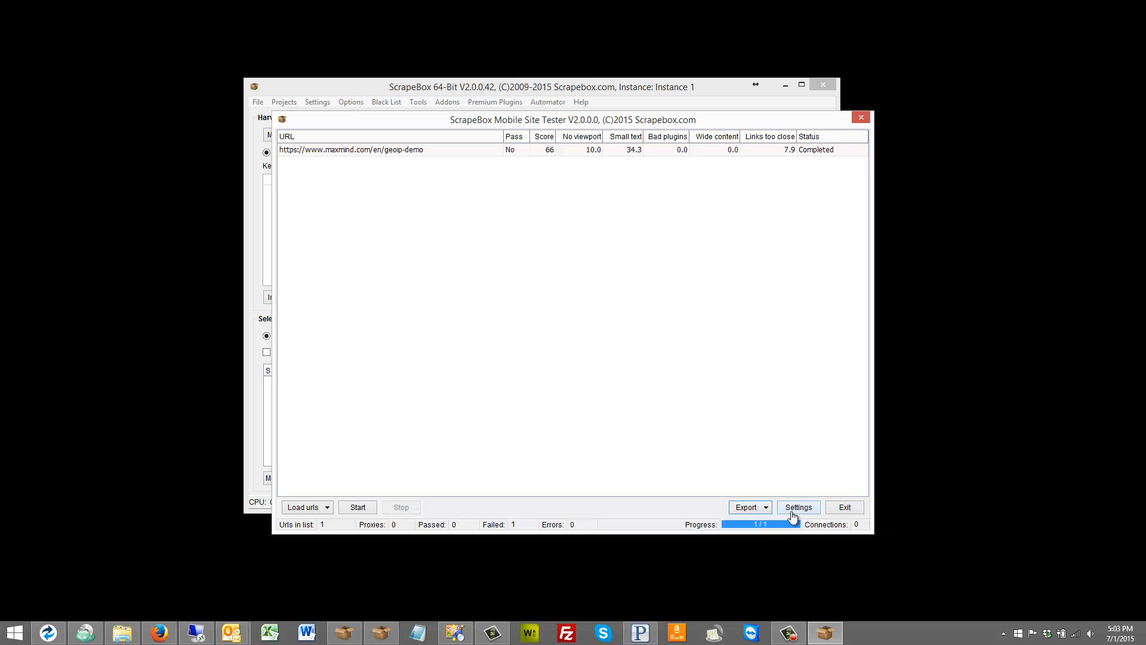
Step: Bring up the Mobile Site Tester settings
click(798, 507)
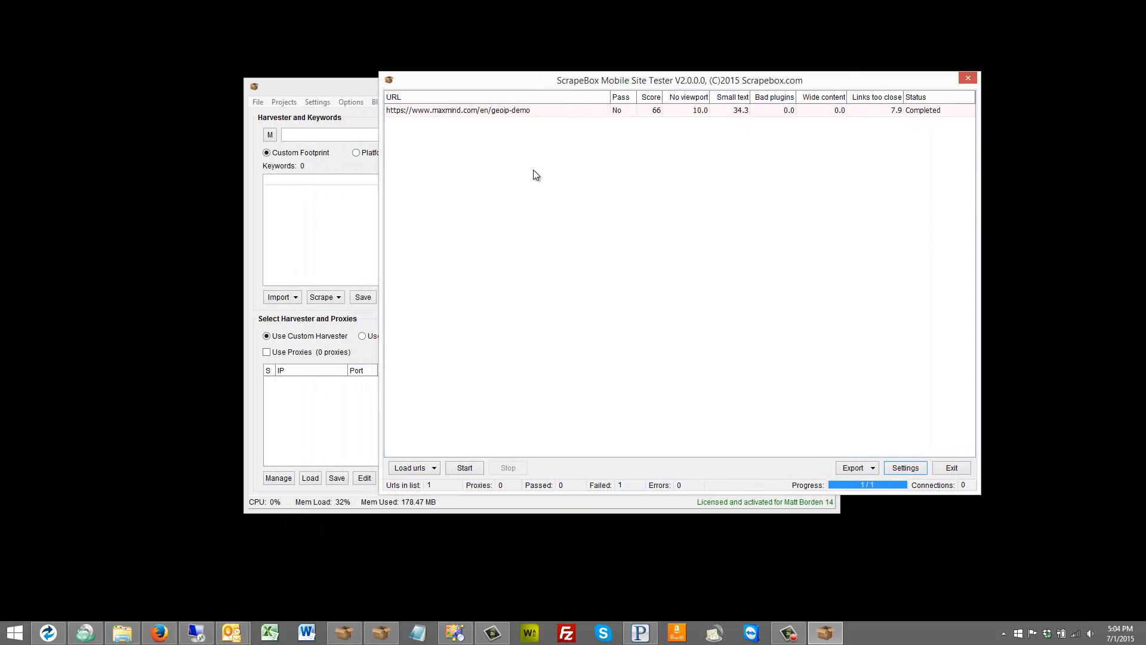
mouse_move(556, 192)
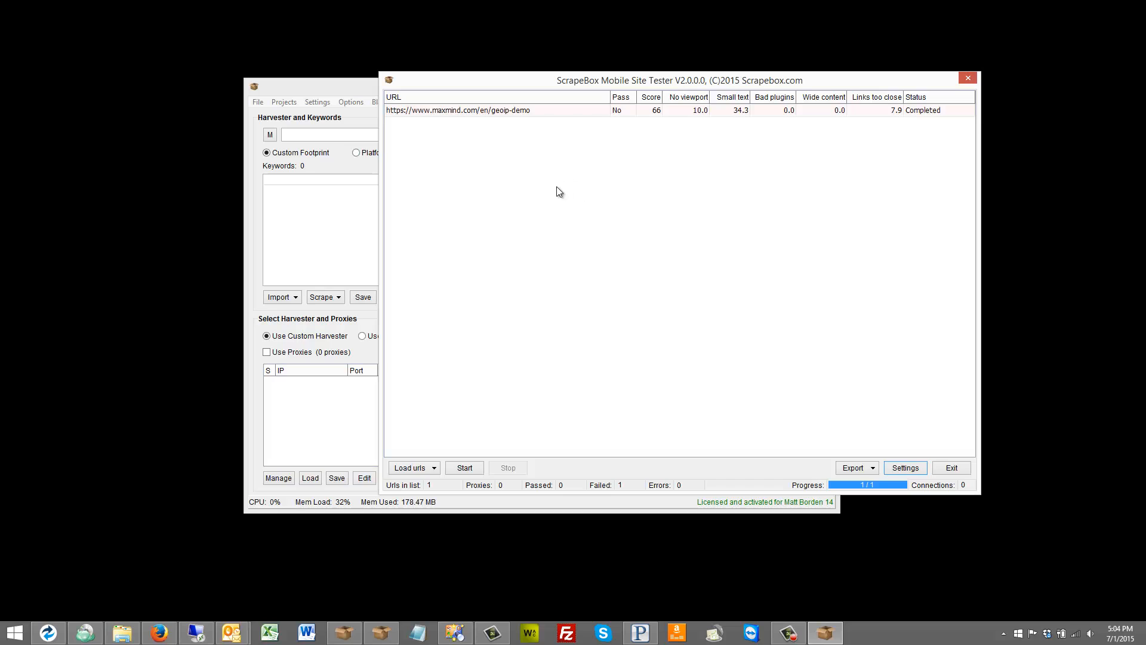